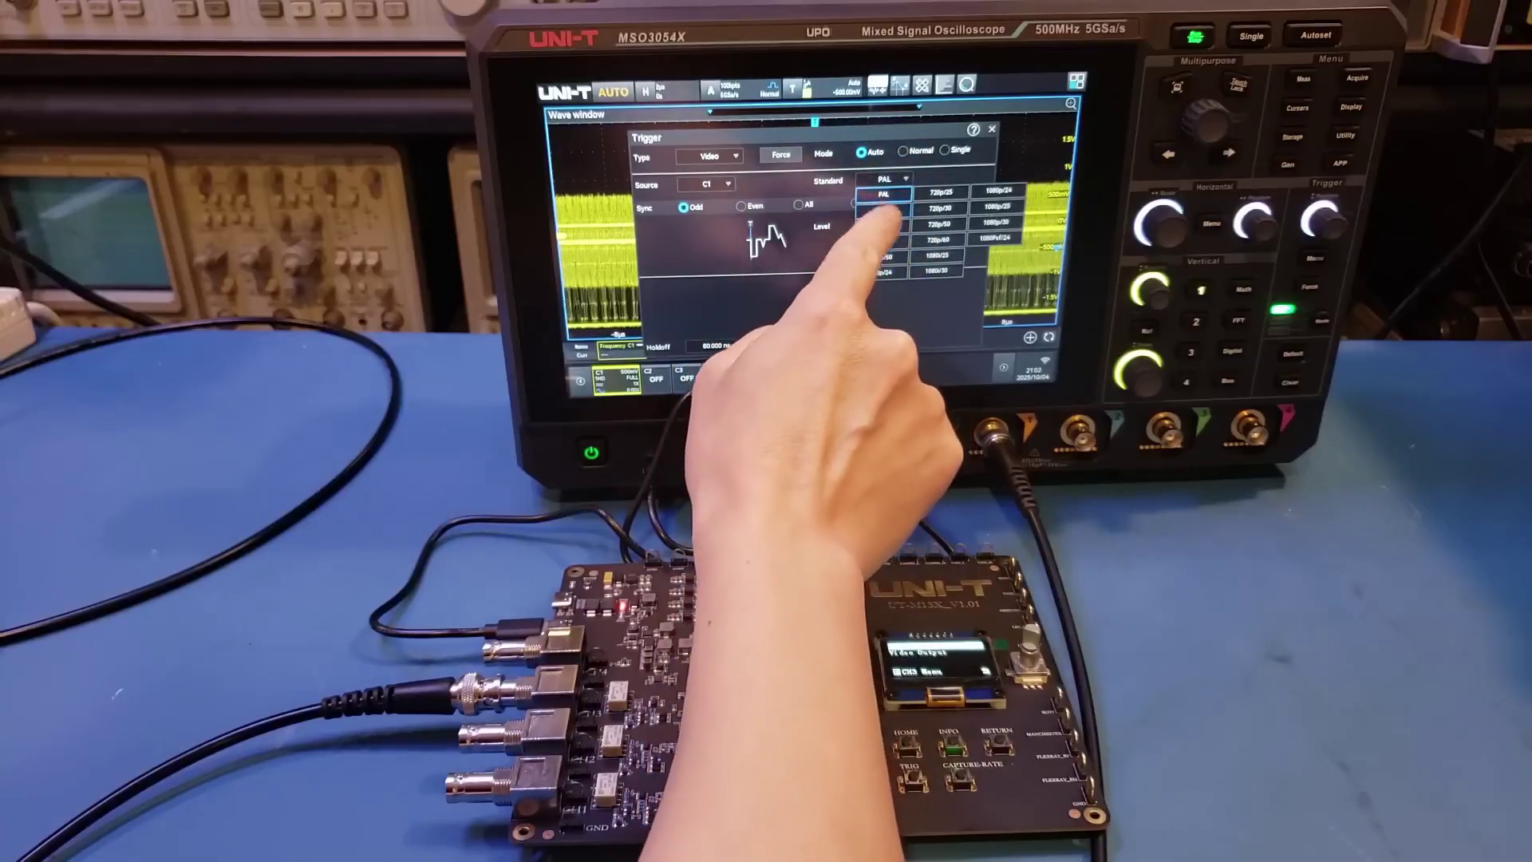
# Step: Select NTSC as the channel 1 video trigger standard, replacing PAL
pyautogui.click(885, 195)
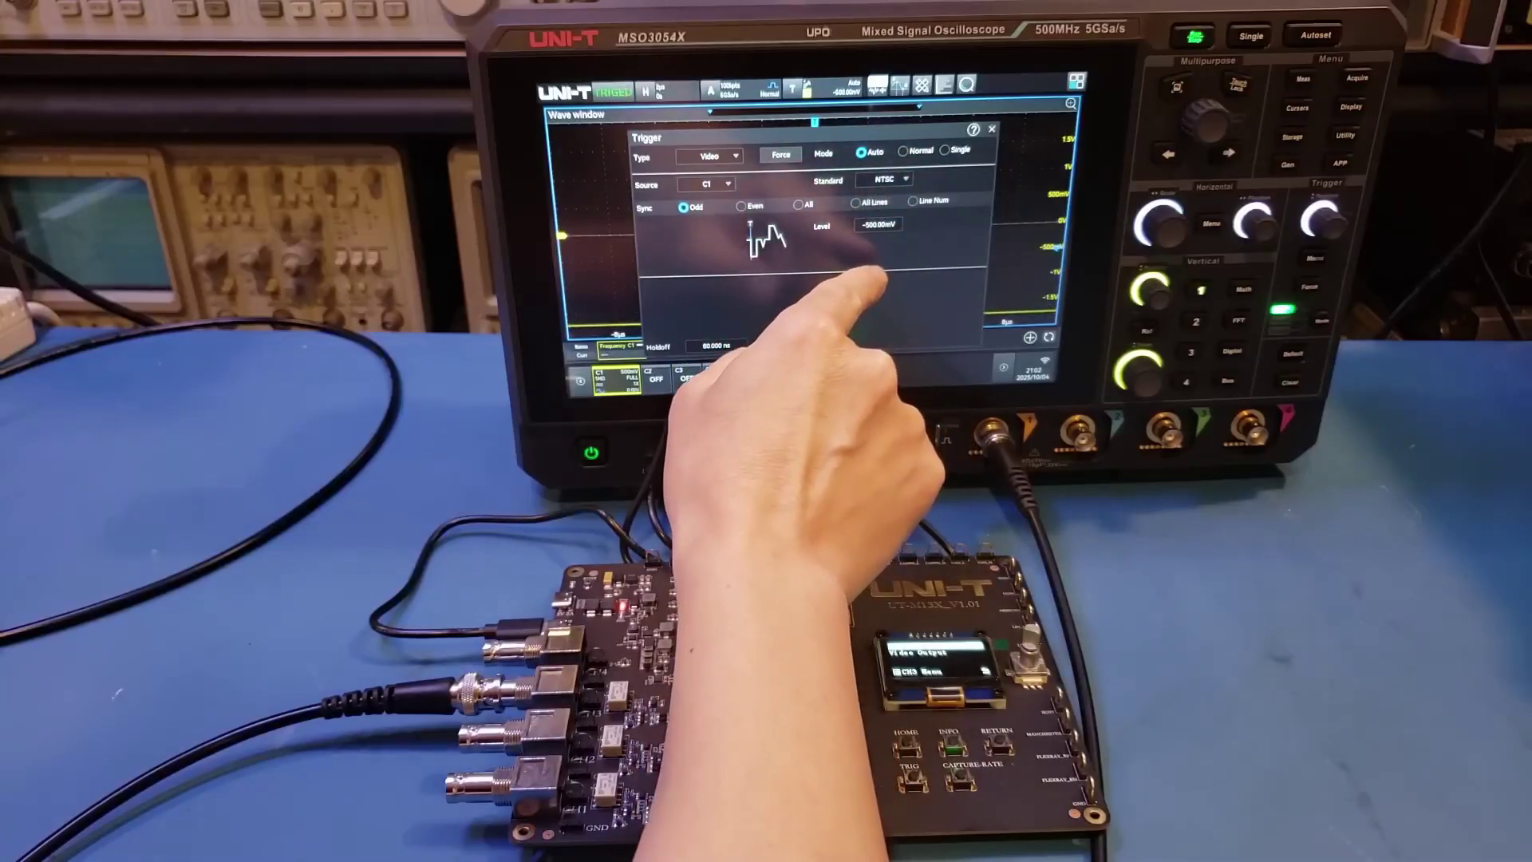